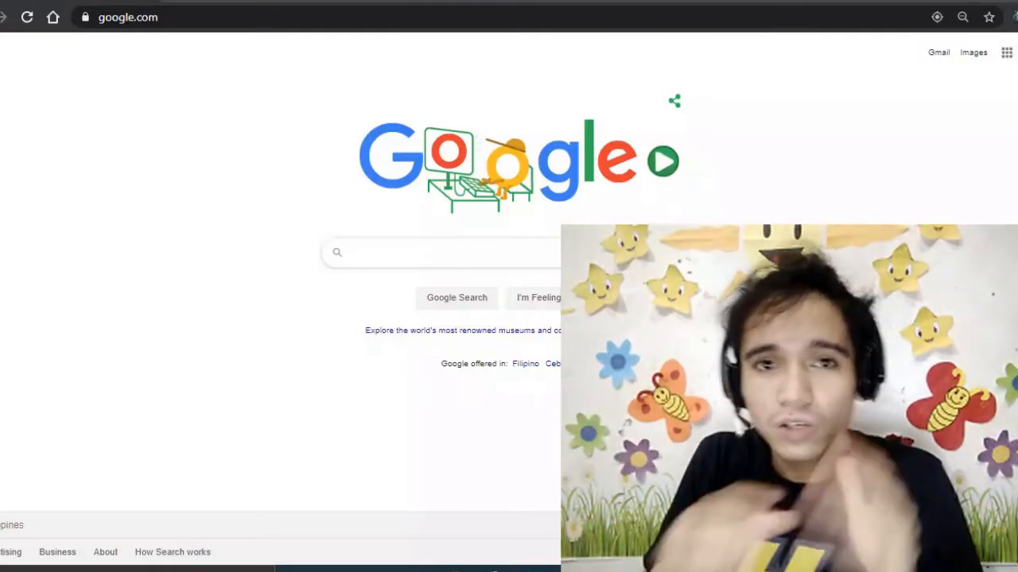
Step: Search Google for 'droidcam client' using the suggestion
left_click(437, 252)
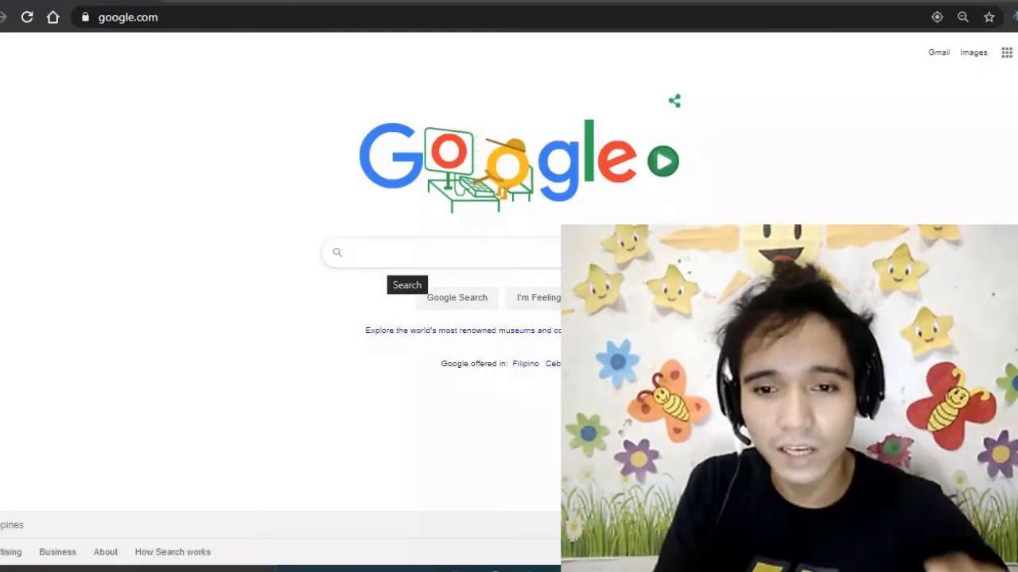
type("droidcam client")
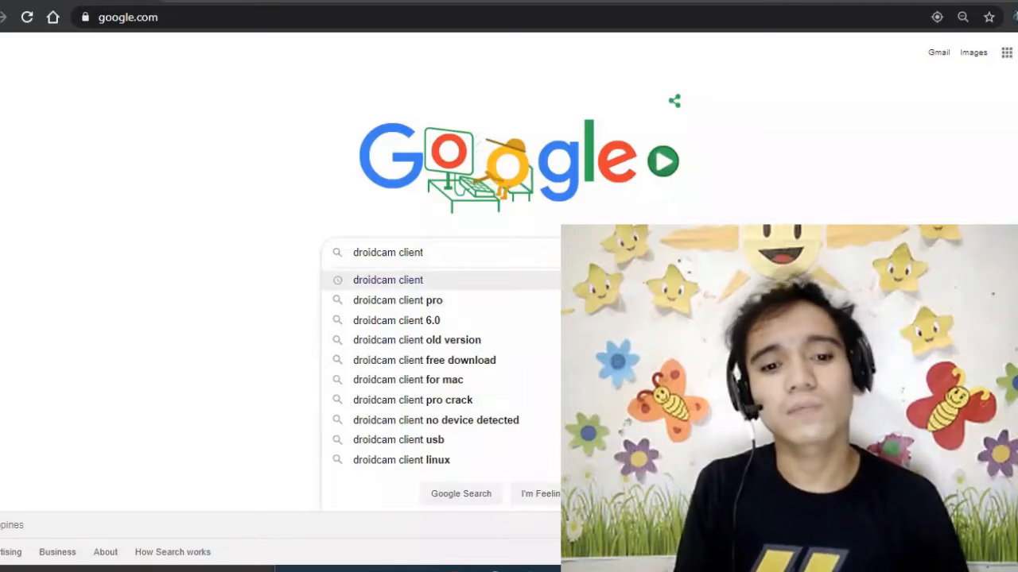
left_click(387, 279)
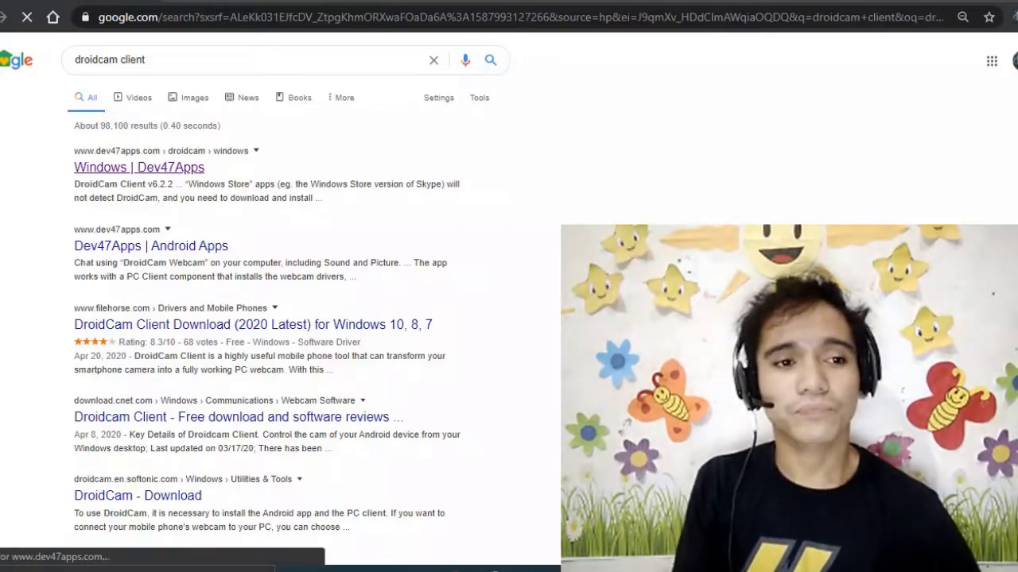
Step: Open the 'Windows | Dev47Apps' result and download DroidCam Client v6.2.2
left_click(139, 167)
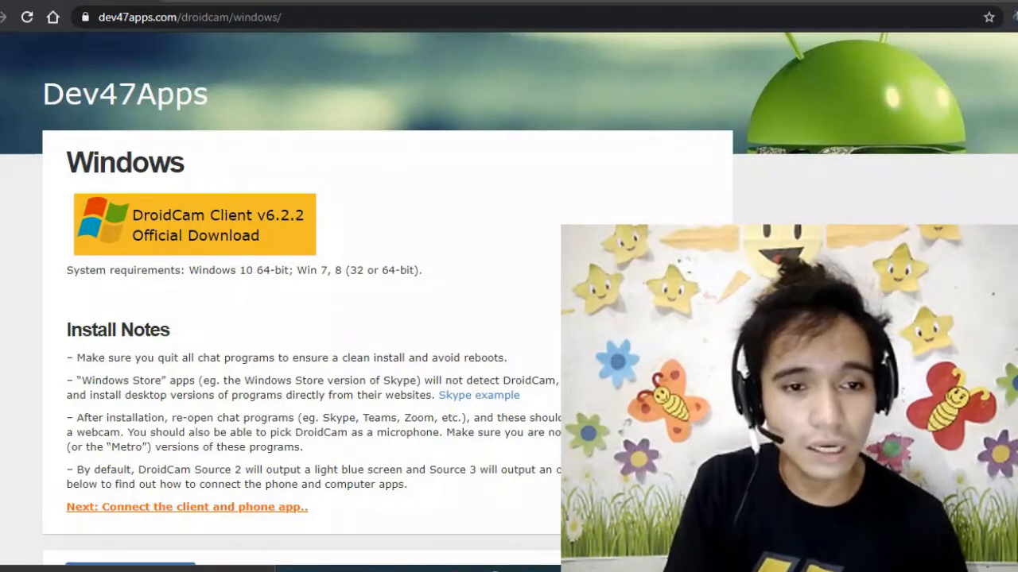
left_click(193, 224)
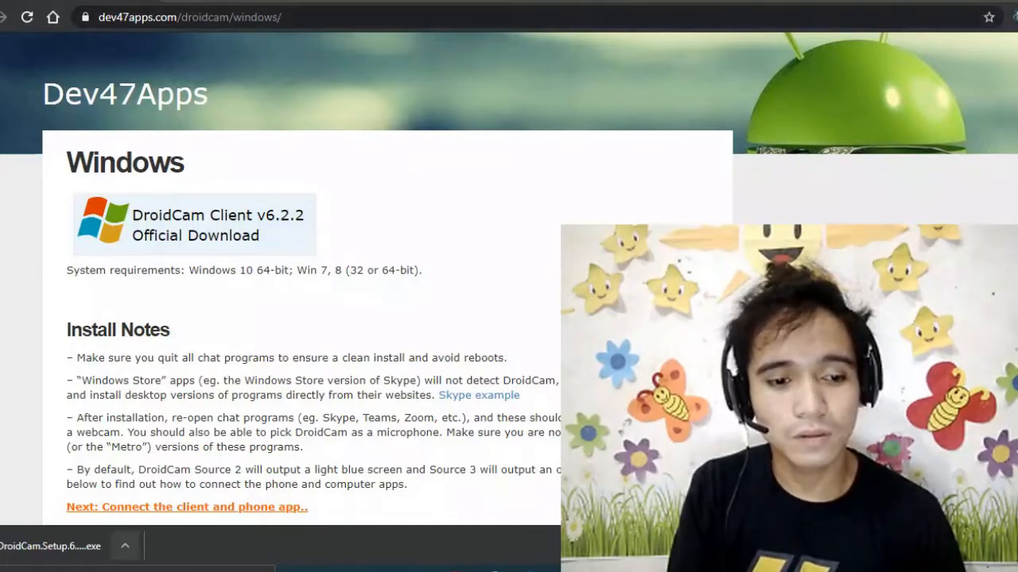
Step: Run the DroidCam.Setup .exe from Chrome's download bar
left_click(124, 546)
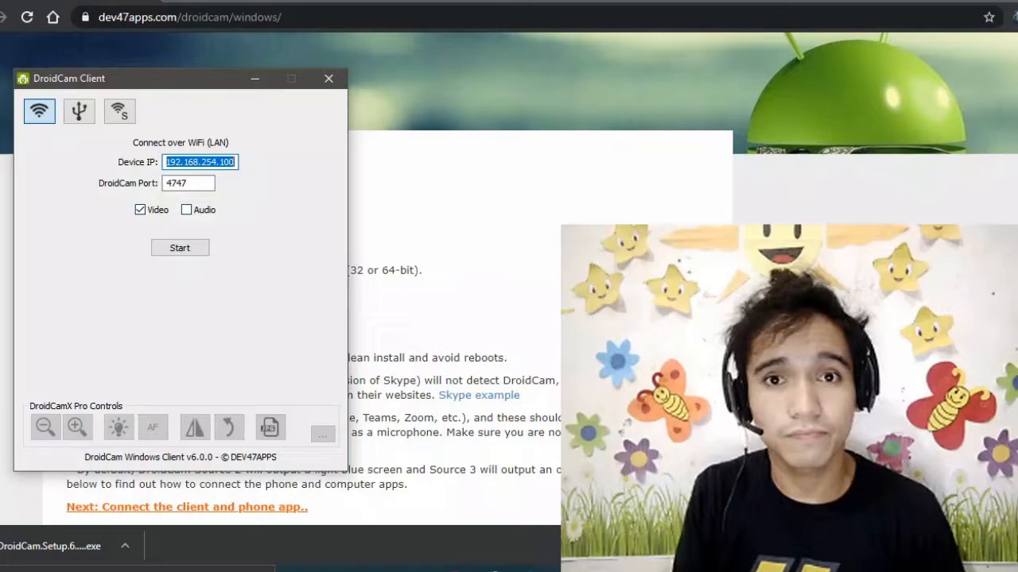
left_click(186, 209)
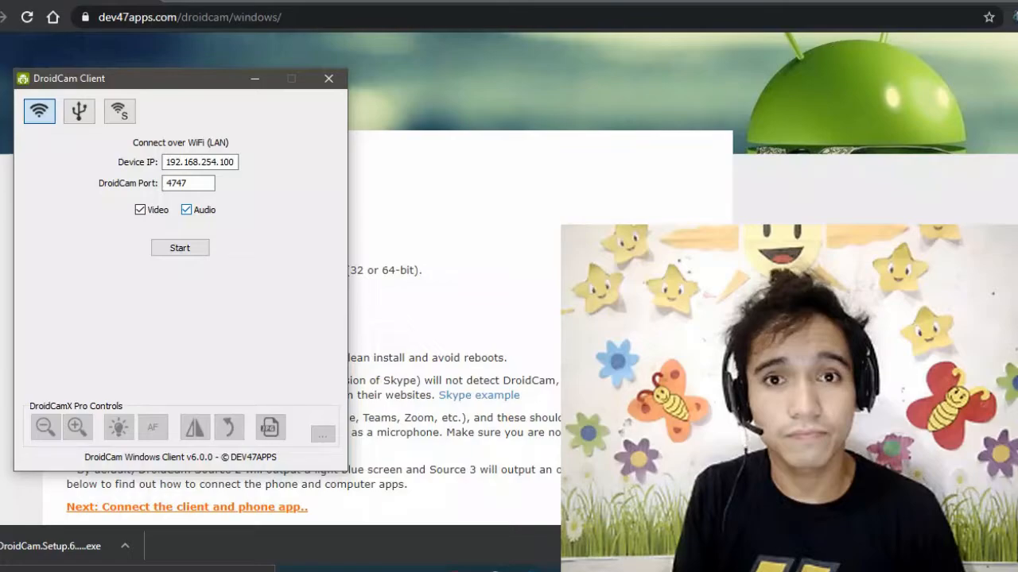
left_click(186, 210)
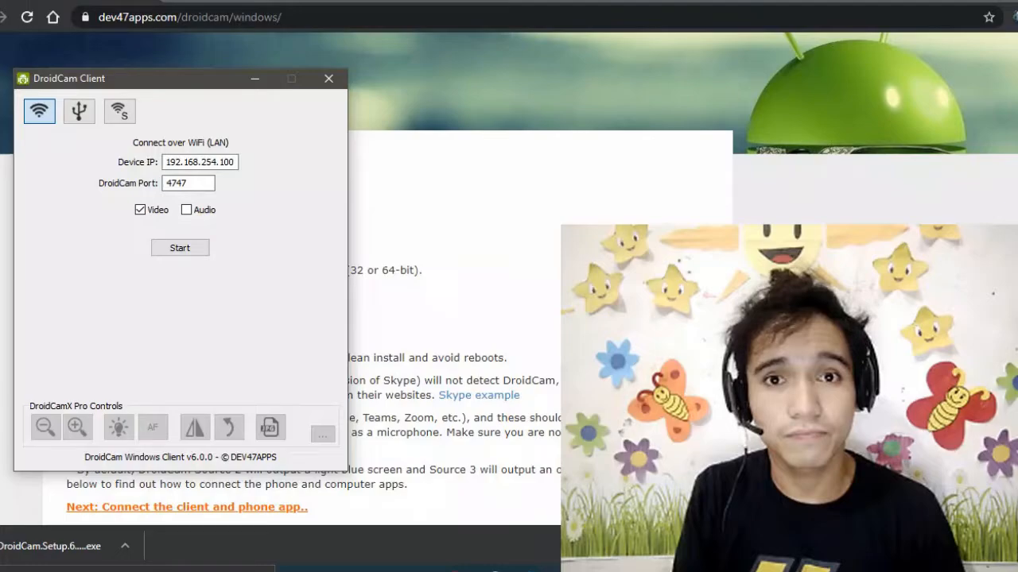
left_click(189, 183)
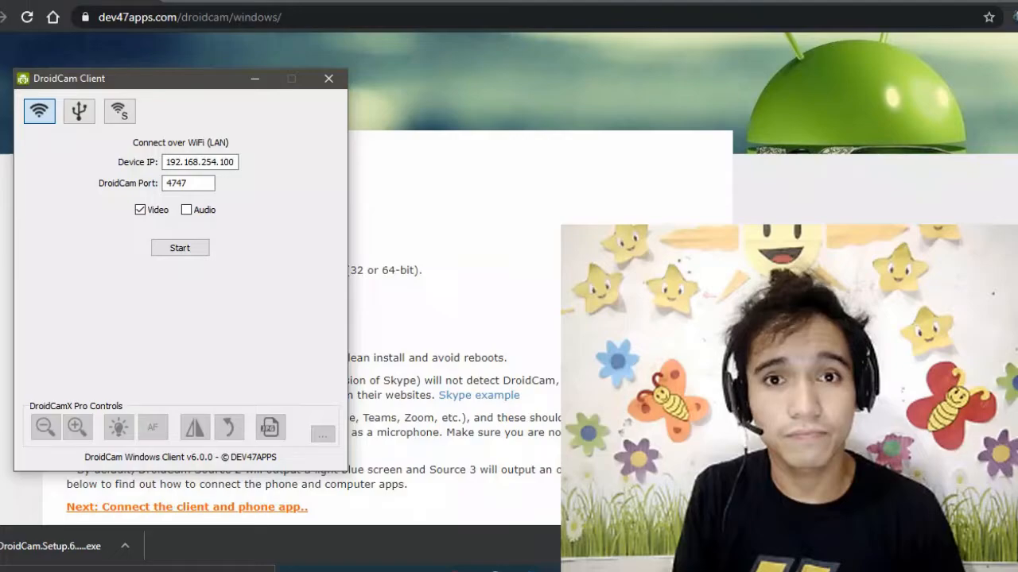
Step: Start the WiFi camera stream, then minimize the DroidCam Client window
left_click(180, 247)
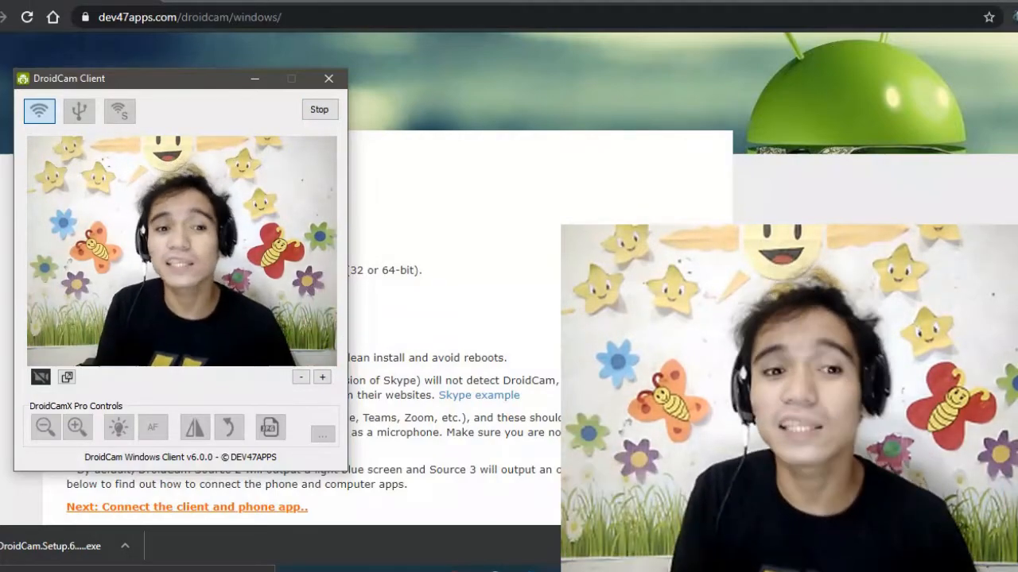
mouse_move(254, 78)
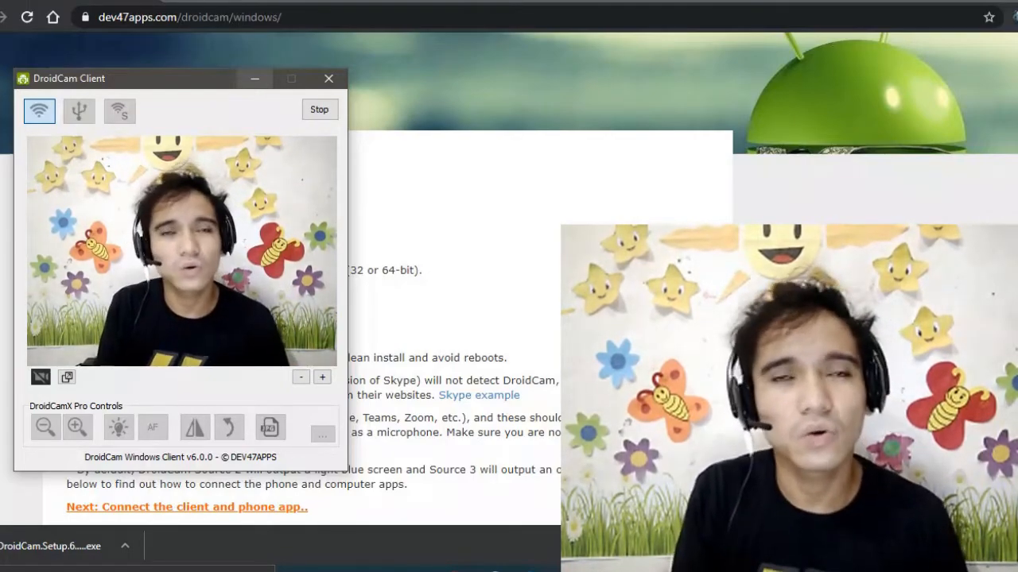
left_click(328, 78)
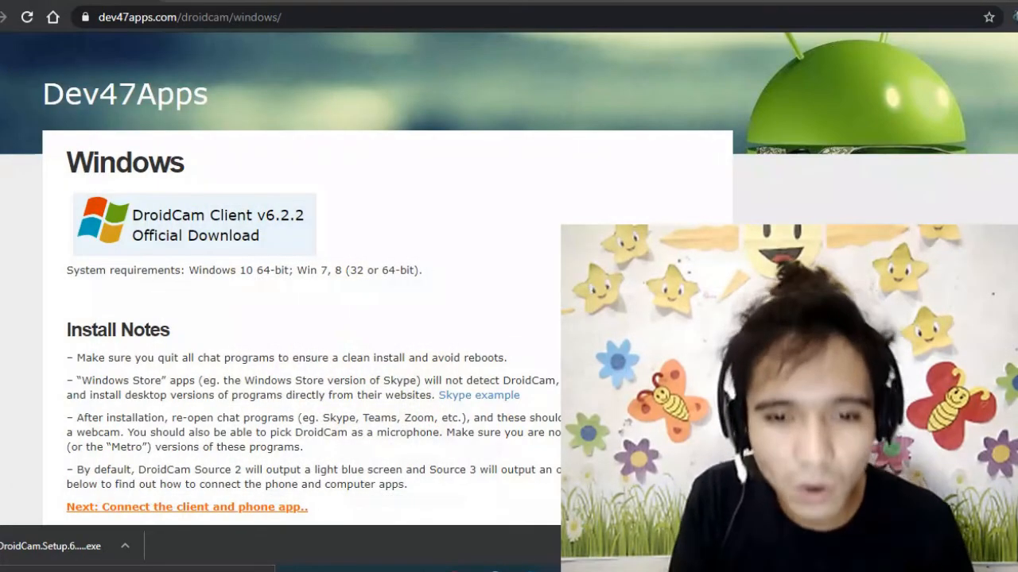